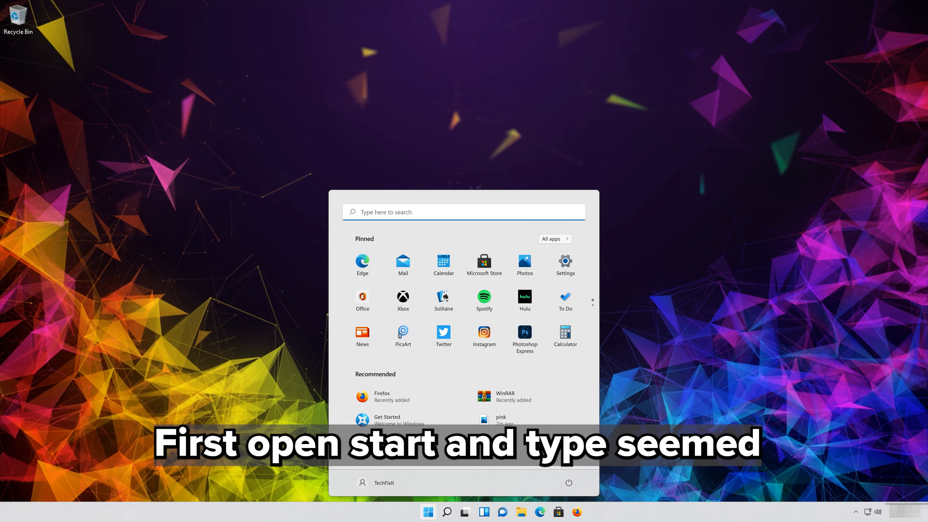
- Launch Command Prompt by searching 'cmd' from the Start menu
type("cmd")
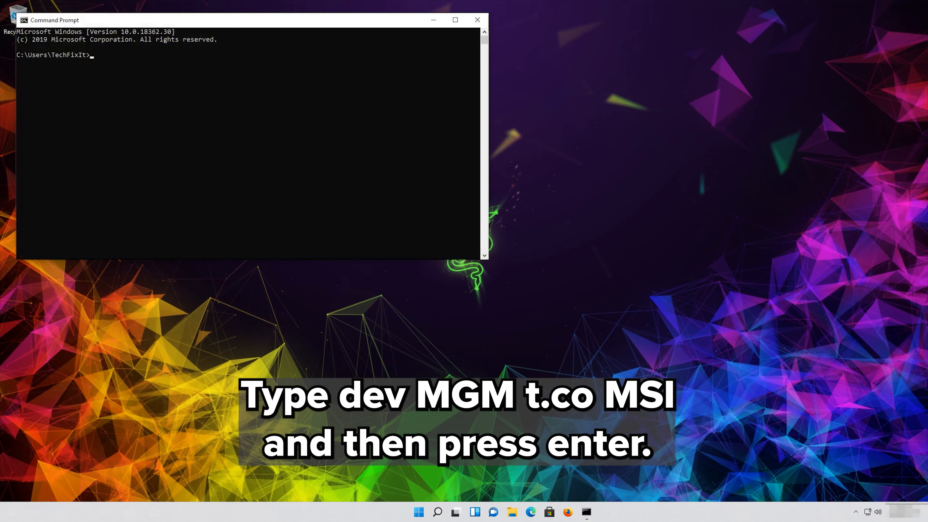
- Run devmgmt.msc from the prompt to bring up Device Manager
type("dev")
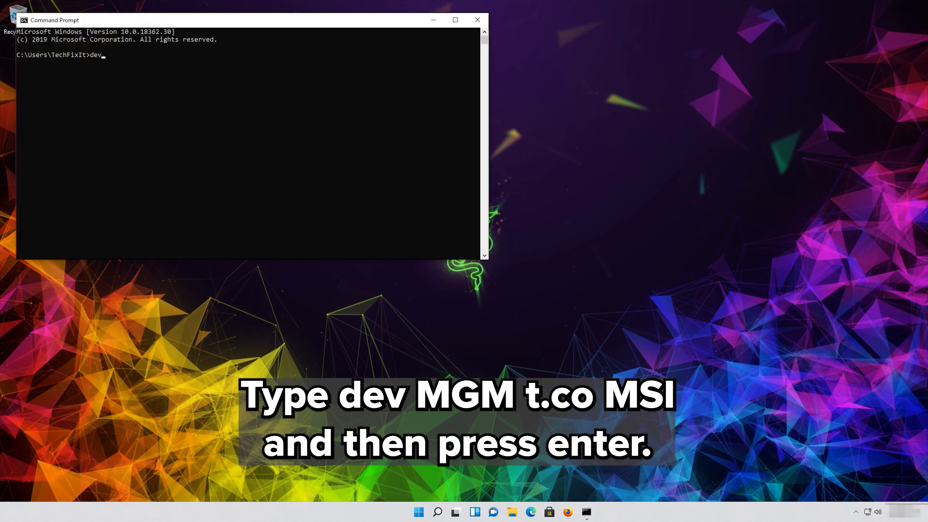
type("mgm")
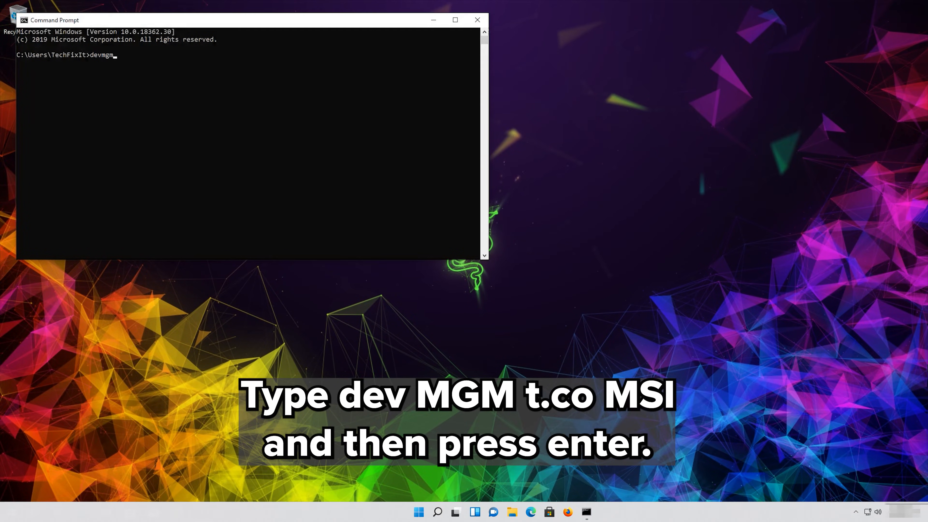
type("t.")
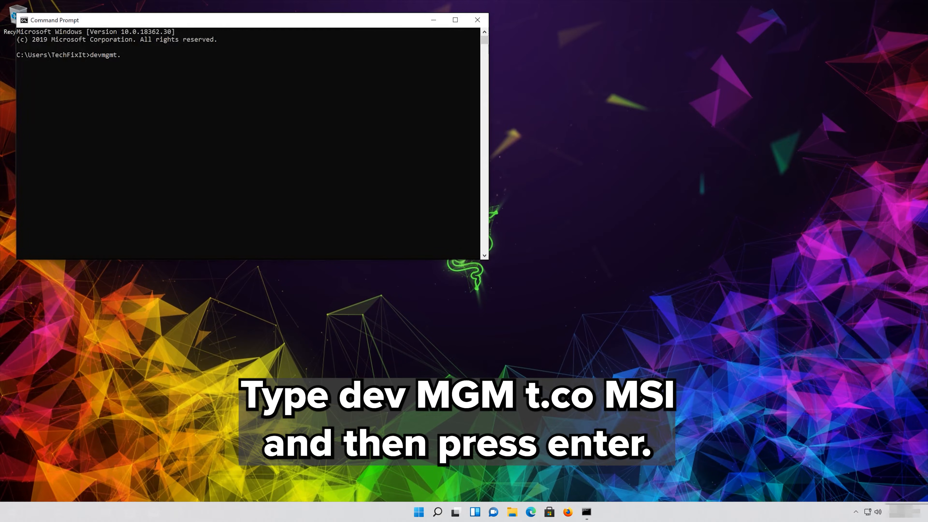
type("ms")
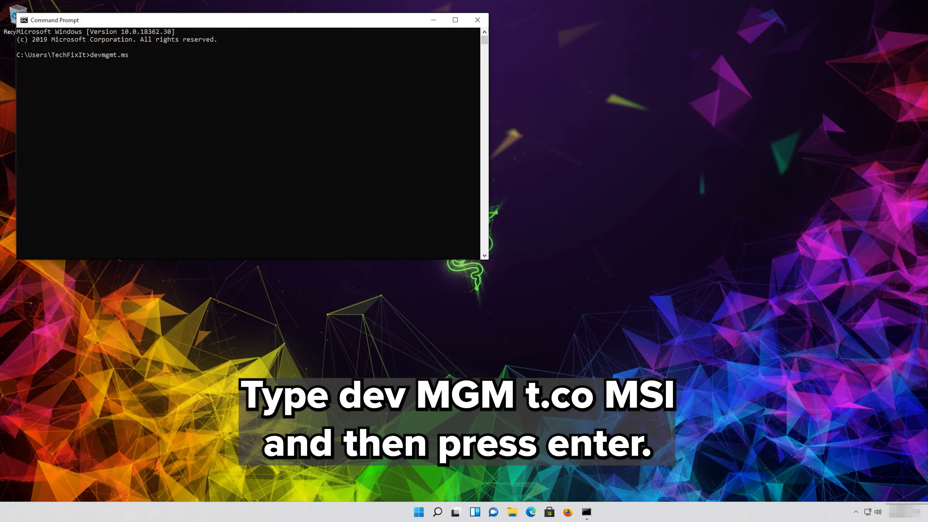
type("c")
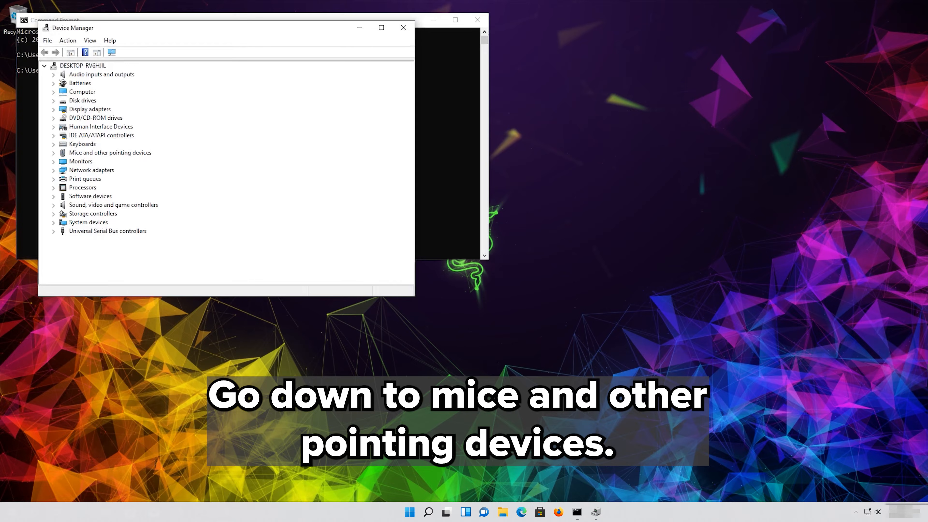
- Expand Mice and other pointing devices and bring up the Microsoft PS/2 Mouse properties
left_click(109, 153)
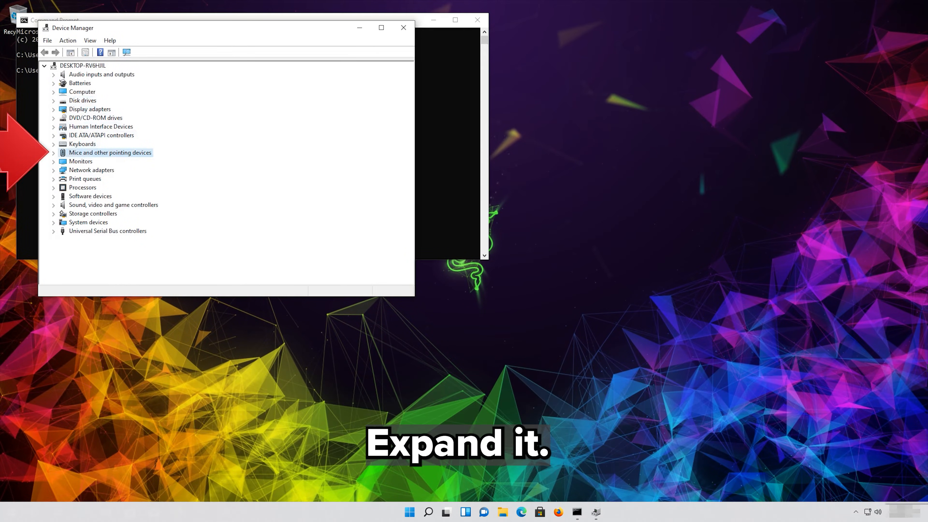
left_click(53, 153)
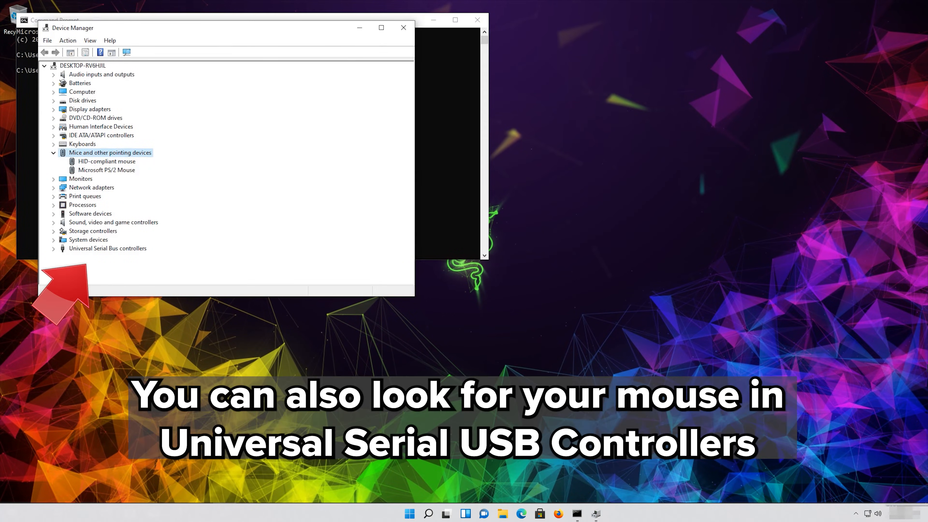
left_click(106, 170)
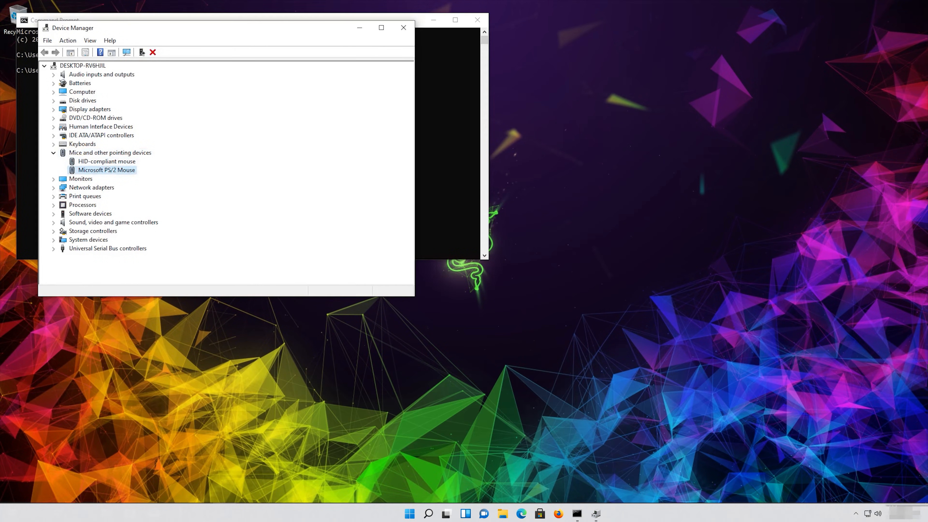
double_click(106, 170)
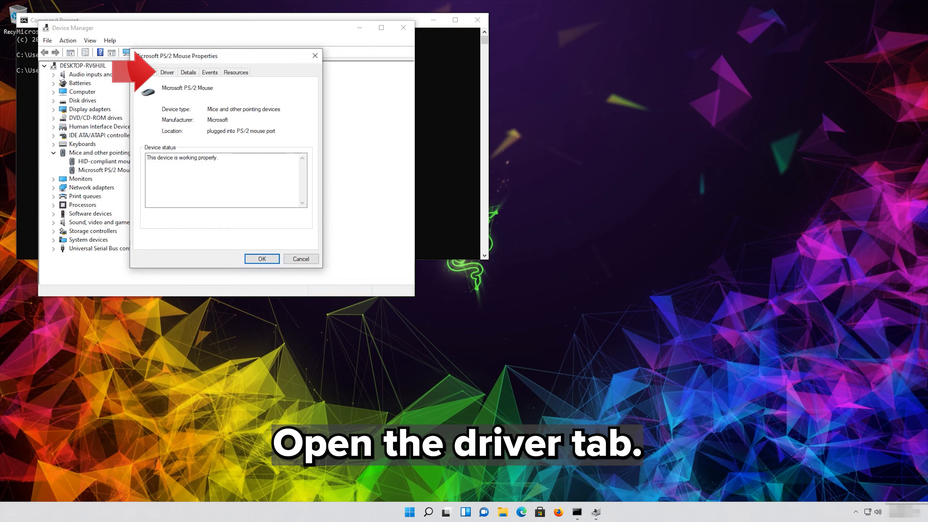
- Show the mouse's Driver details: provider Microsoft, version 10.0.18362.1
left_click(166, 72)
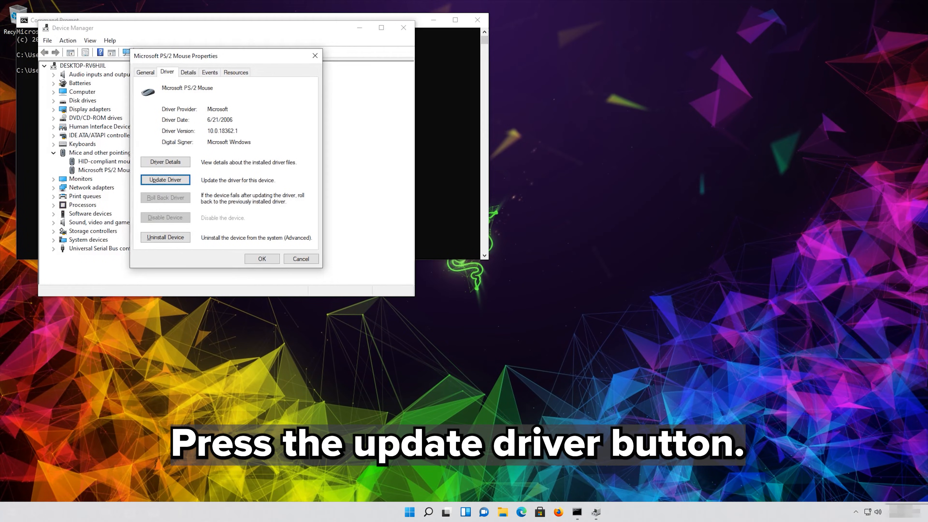
- Update the mouse driver, letting Windows search automatically for a newer one
left_click(165, 179)
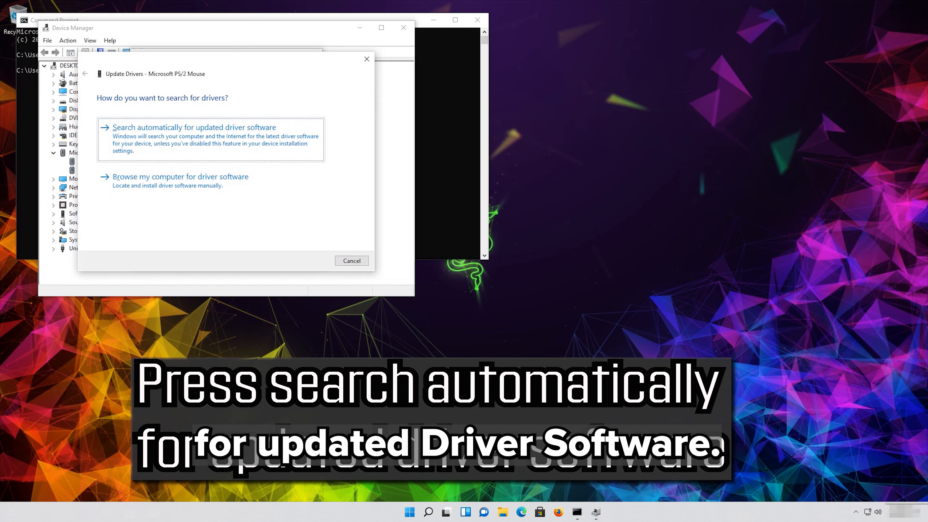
left_click(194, 127)
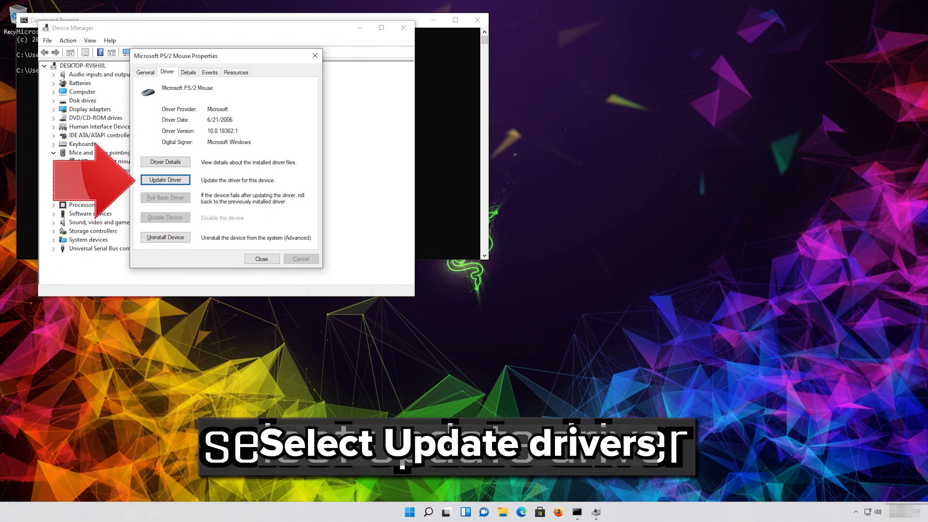
- Start another driver update, browsing this computer and picking from available drivers
left_click(165, 180)
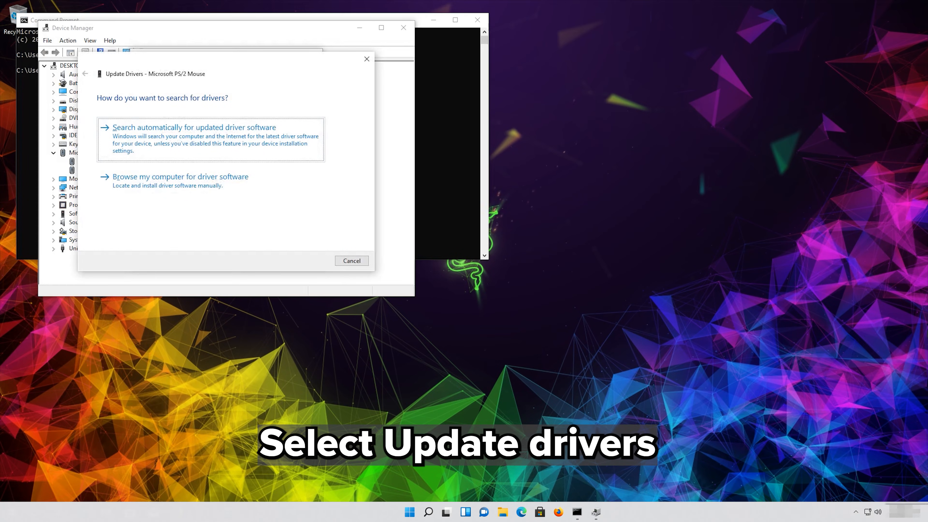
left_click(179, 176)
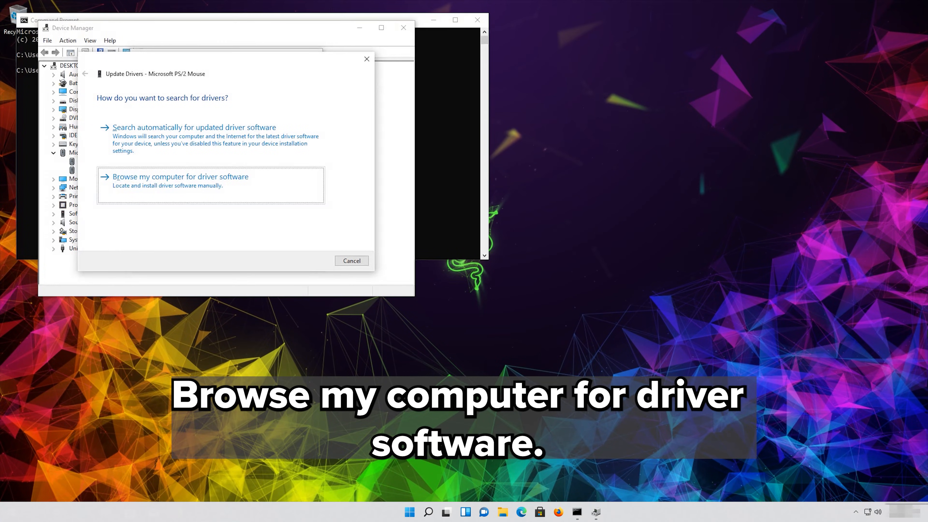
left_click(179, 176)
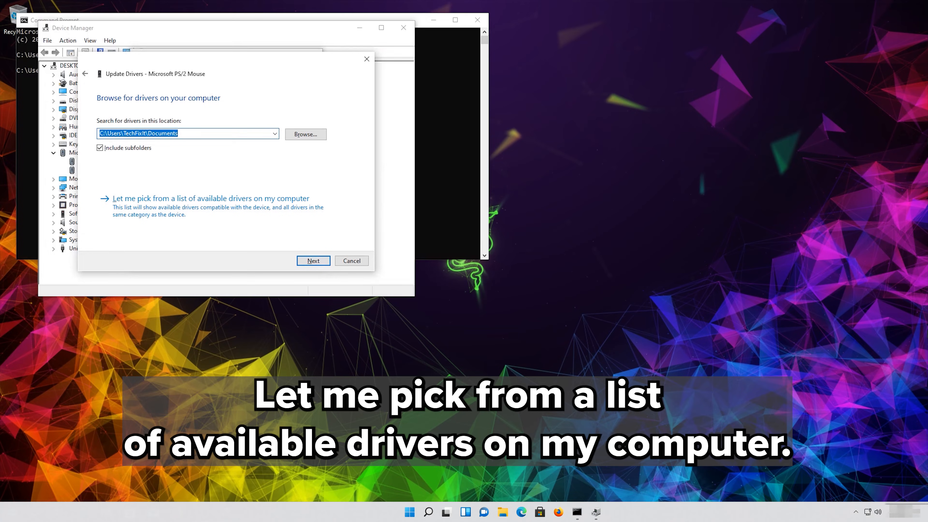
left_click(208, 198)
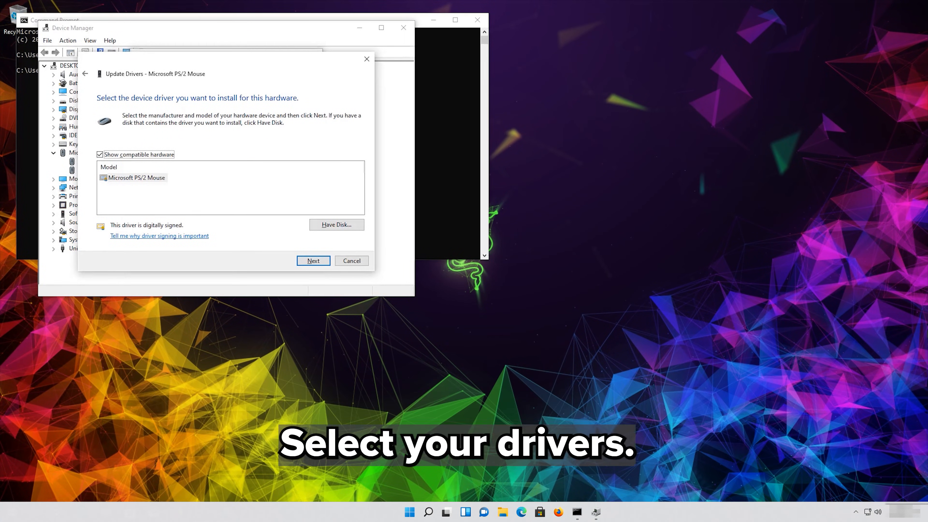
- Install the Microsoft PS/2 Mouse model from the compatible list and close the success notice
left_click(137, 178)
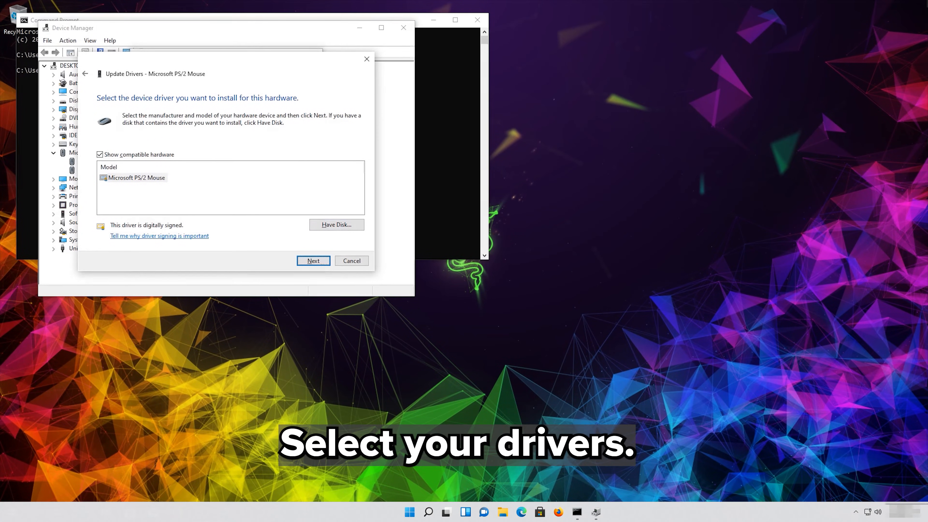
left_click(137, 178)
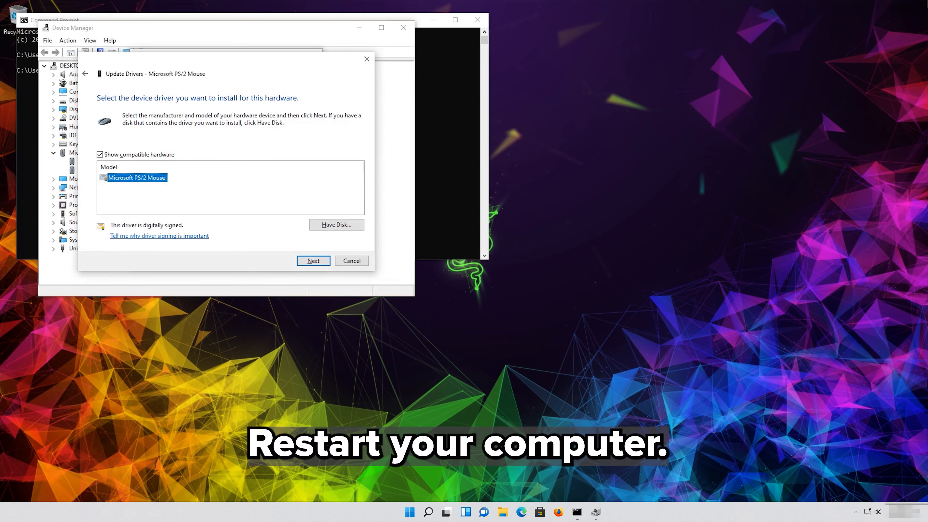
left_click(313, 260)
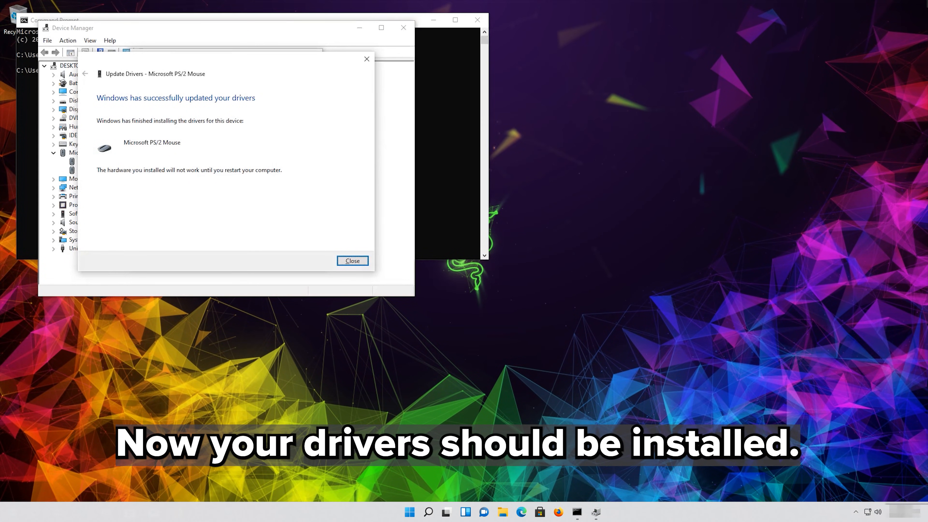
left_click(351, 261)
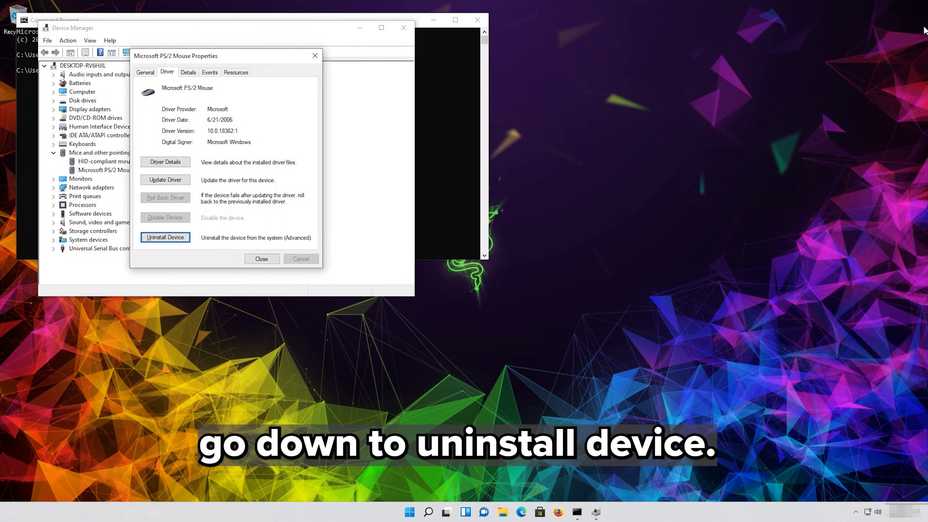
- Uninstall the Microsoft PS/2 Mouse, confirming removal so the restart prompt appears
left_click(165, 237)
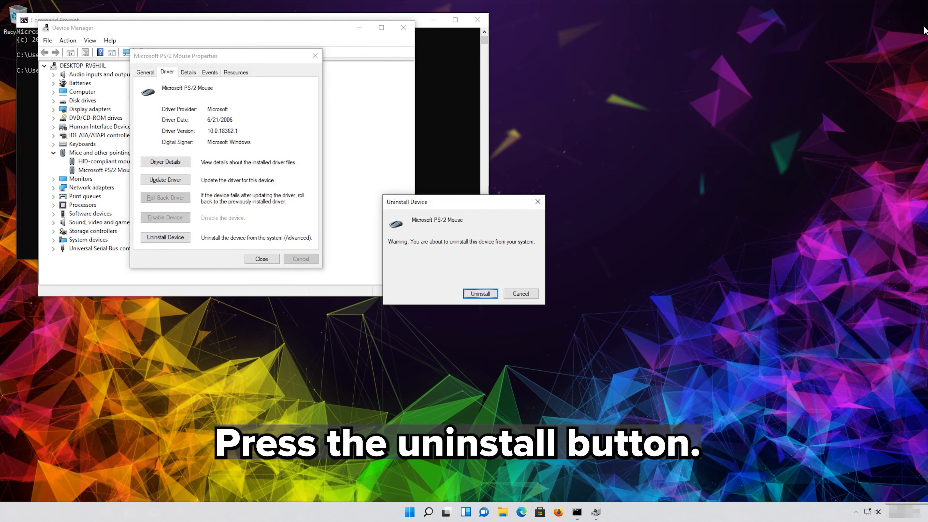
left_click(480, 293)
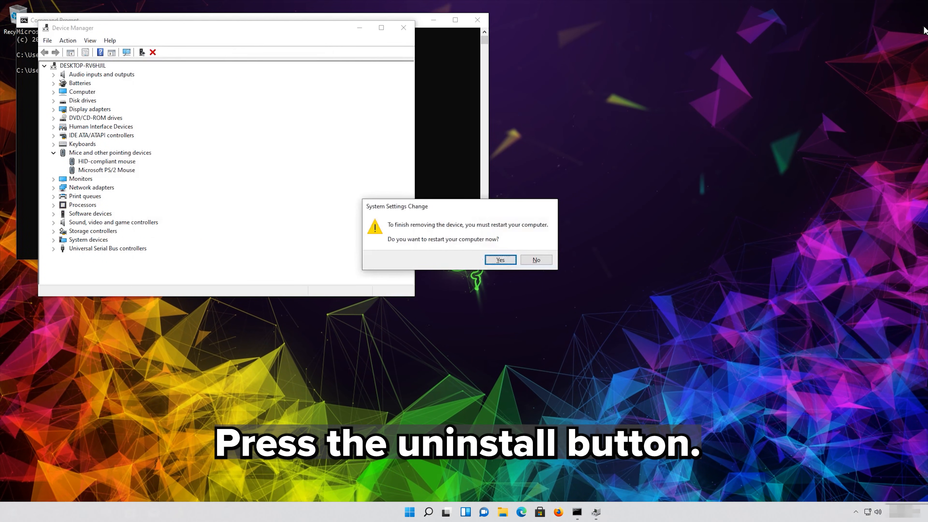